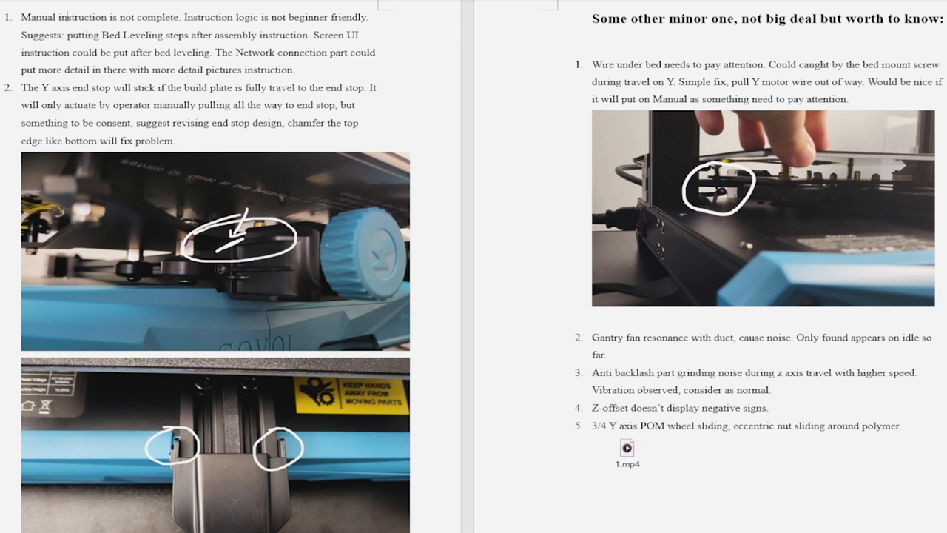
Step: Scroll the Word notes past the end stop photos to the Z Calibrate screen photo
scroll("down", 3)
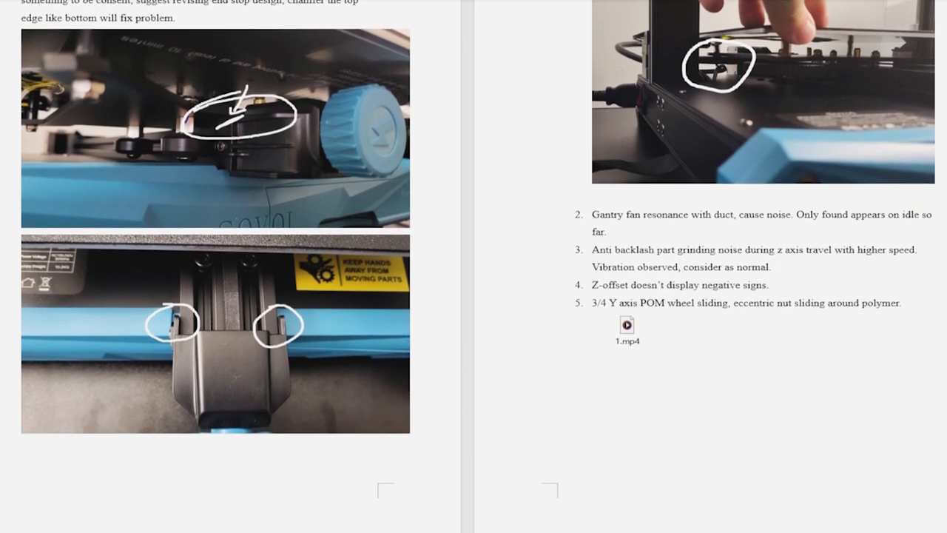
scroll("down", 3)
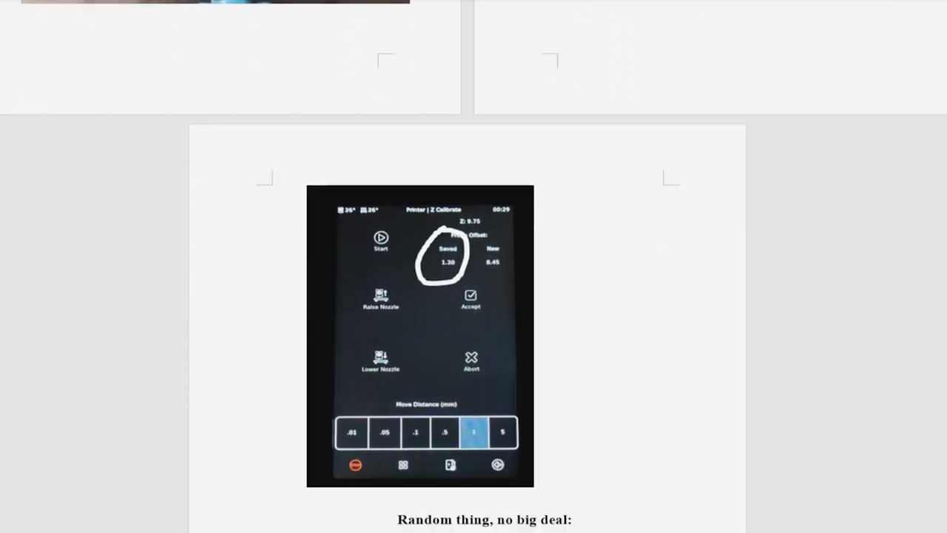
scroll("down", 3)
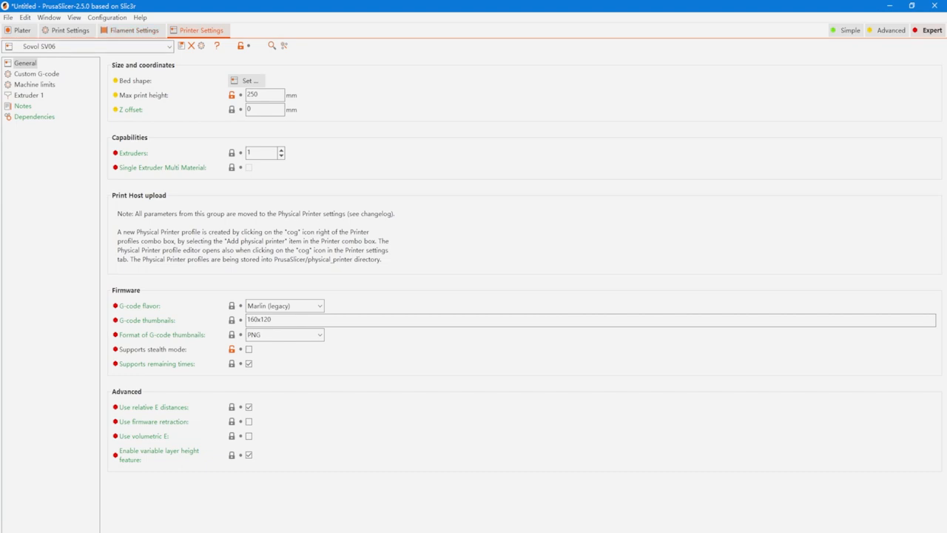
left_click(106, 18)
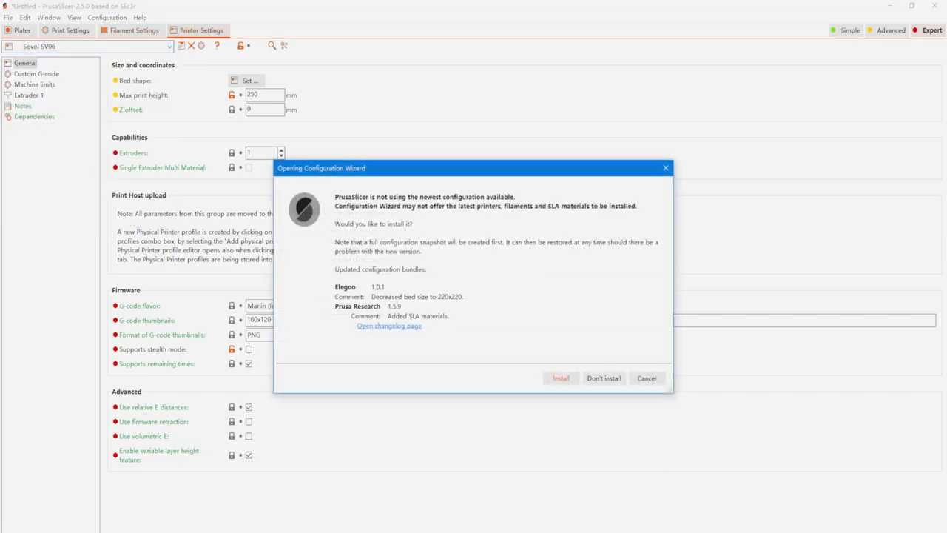
left_click(604, 378)
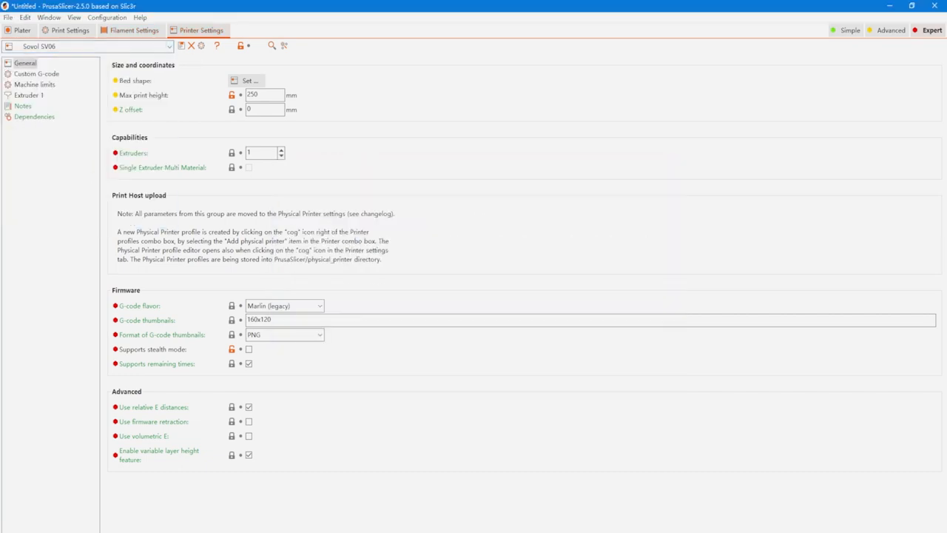
left_click(106, 17)
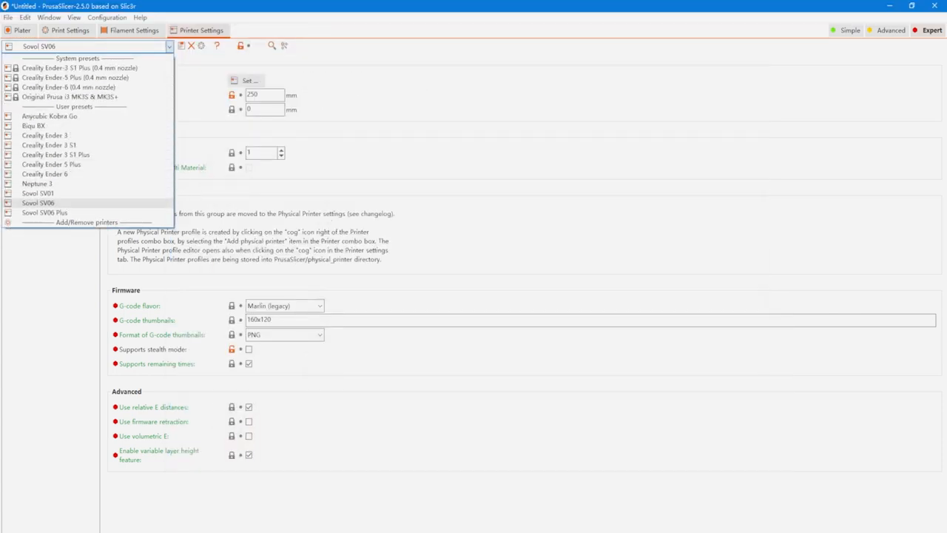
Step: Base the profile on the Sovol SV06 preset and switch its firmware G-code flavor to Klipper
left_click(38, 201)
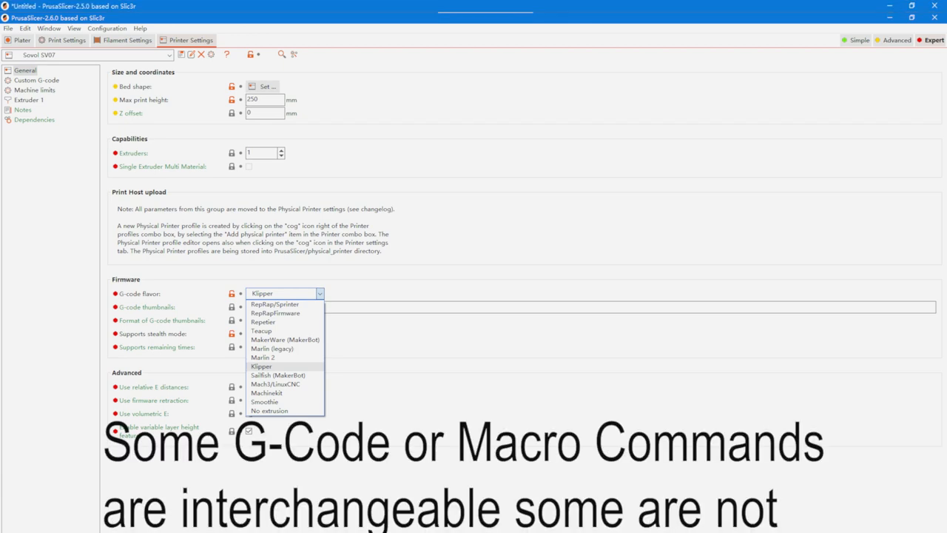
left_click(37, 80)
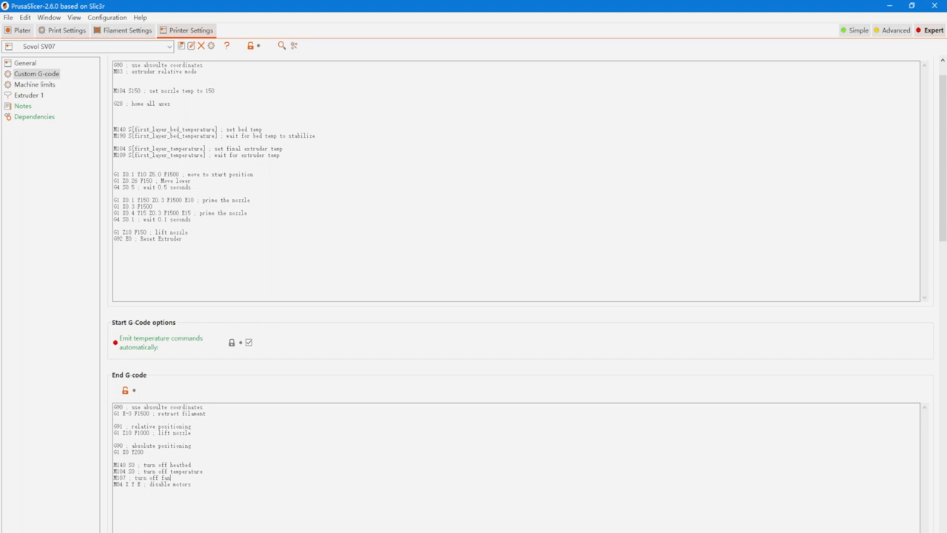
Step: Show the Fluidd Jobs list with the T4 Deer G-code (0.2 mm, Creality PLA, ~1h 22m)
left_click(36, 84)
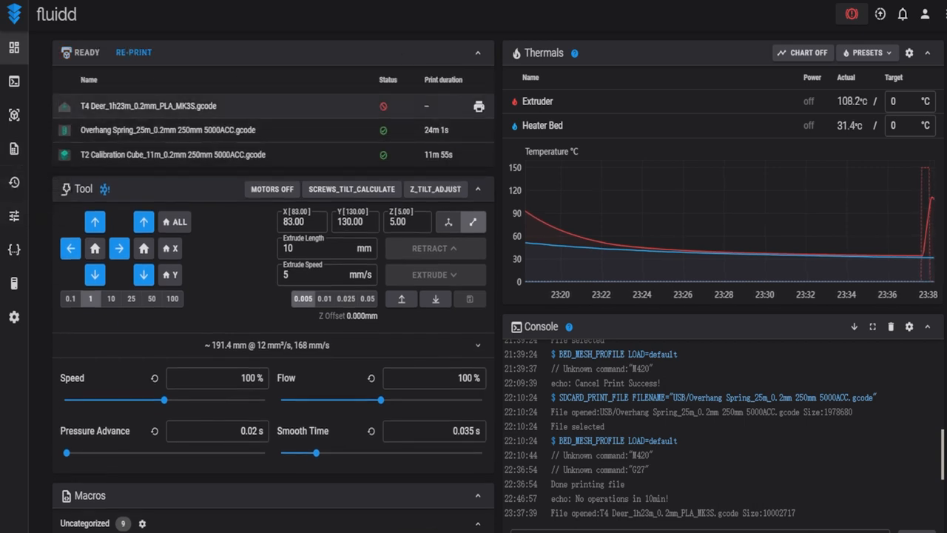
left_click(13, 148)
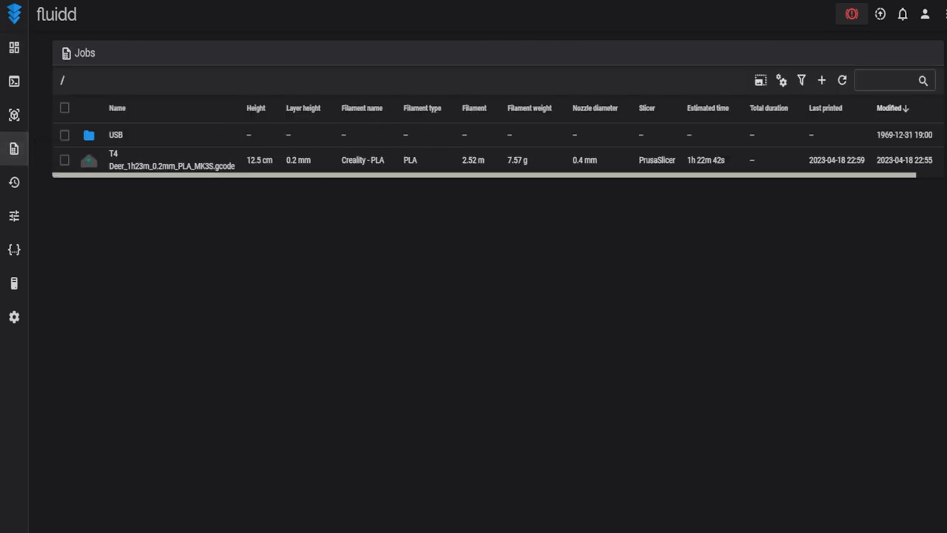